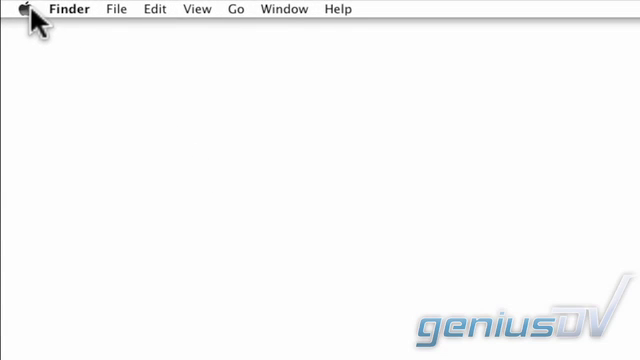
# Step: Open System Preferences from the Apple menu
pyautogui.click(22, 9)
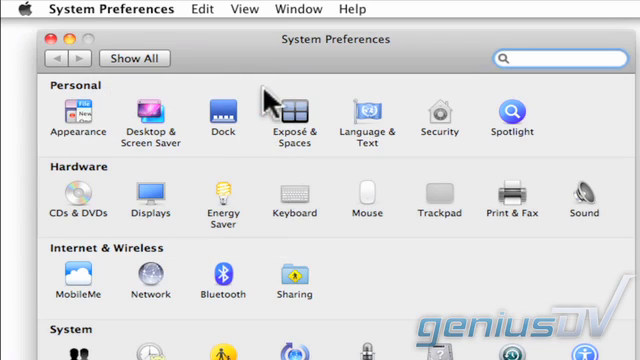
pyautogui.moveTo(372, 120)
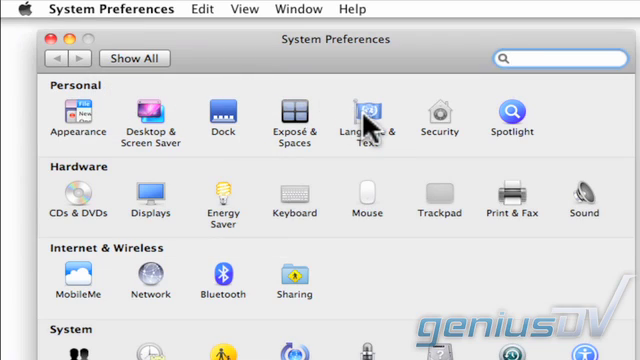
# Step: Under Language & Text input sources, enable Keyboard & Character Viewer and show the input menu
pyautogui.click(370, 113)
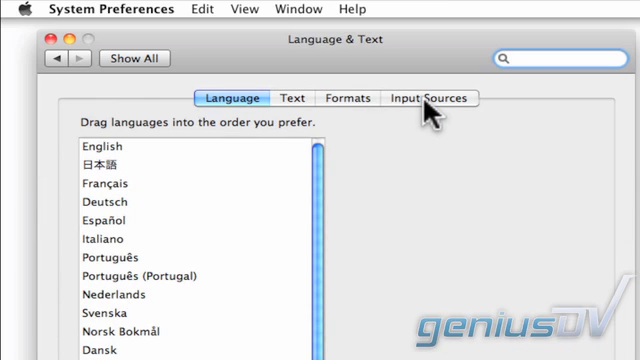
pyautogui.click(432, 97)
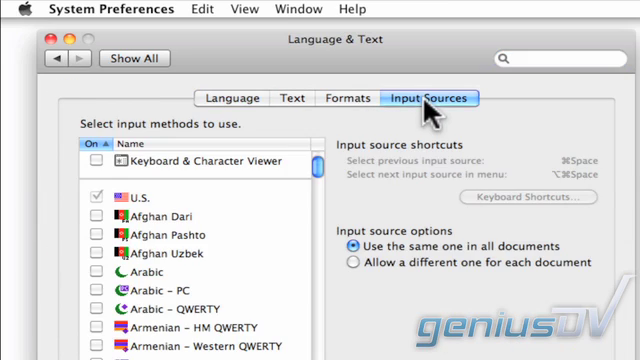
pyautogui.moveTo(97, 172)
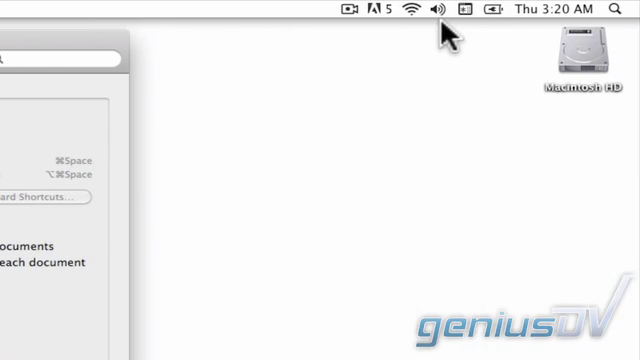
pyautogui.click(469, 9)
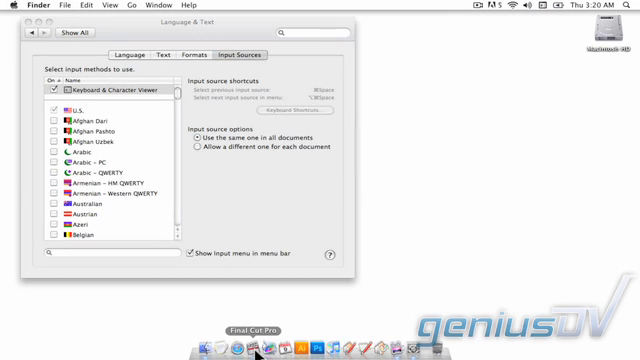
# Step: Launch Final Cut Pro and bring up the video clip's context menu in the timeline
pyautogui.click(260, 346)
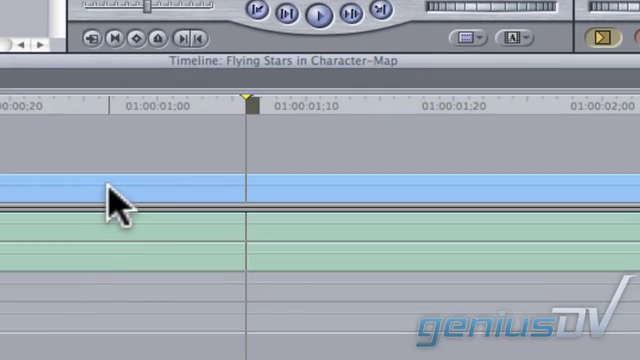
pyautogui.rightClick(115, 200)
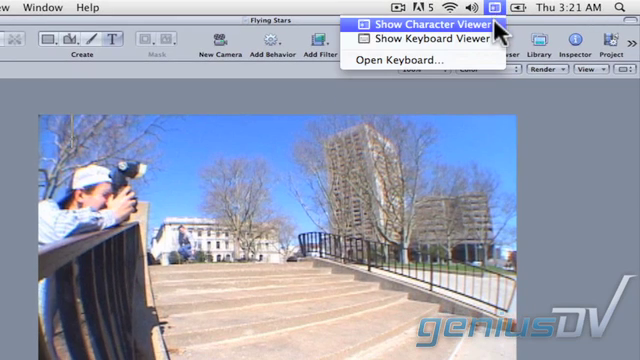
# Step: Open the Character Viewer from the input menu to insert white star characters
pyautogui.click(412, 24)
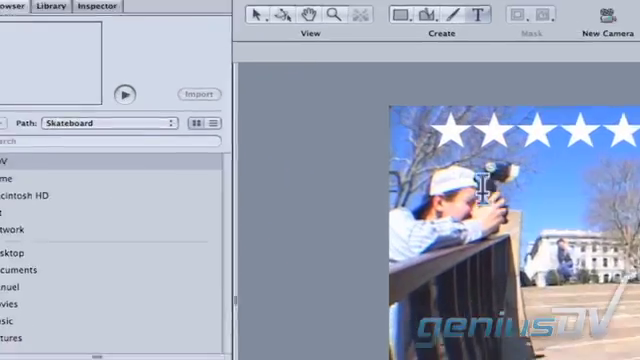
# Step: Set the star text's layout to a circular path with radius 61
pyautogui.click(151, 33)
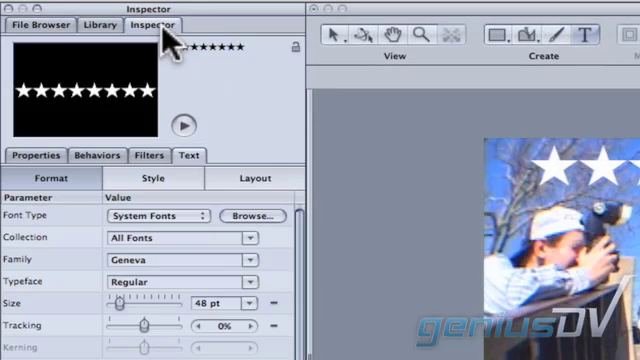
pyautogui.moveTo(237, 178)
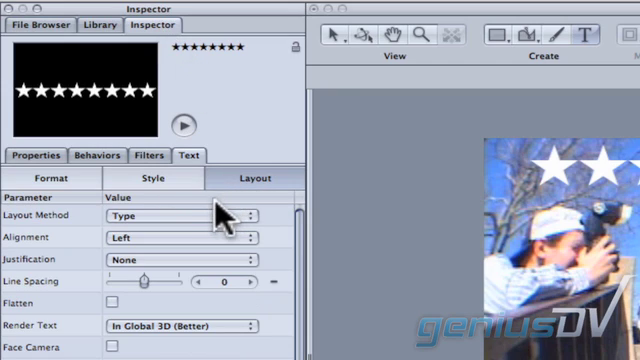
pyautogui.click(175, 213)
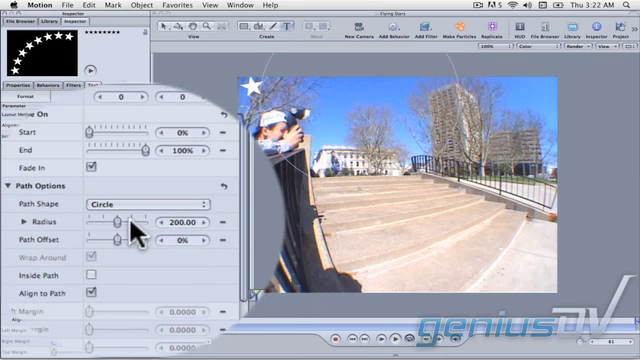
pyautogui.moveTo(130, 220); pyautogui.dragTo(108, 220)
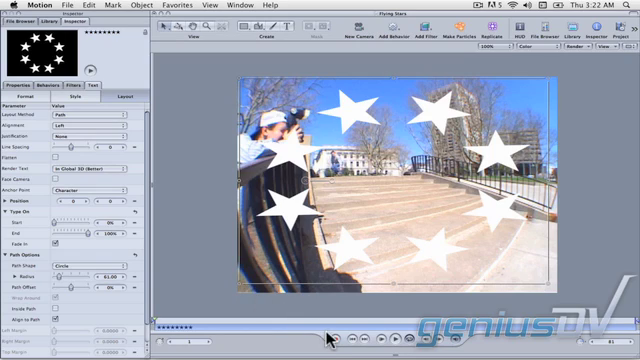
pyautogui.click(329, 318)
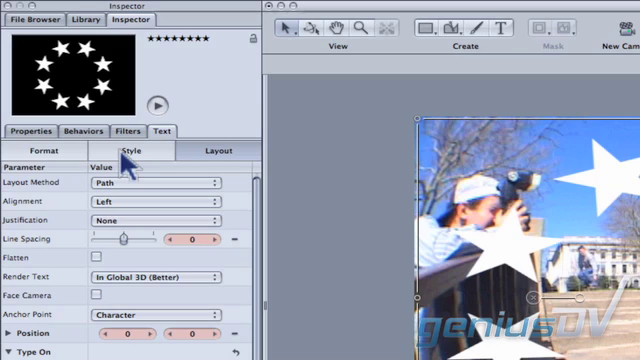
# Step: In Text Style, set the outline fill to Gradient with the Desert Sun preset
pyautogui.click(143, 150)
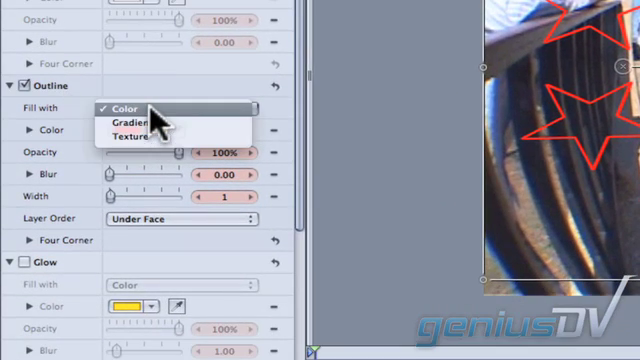
pyautogui.click(126, 123)
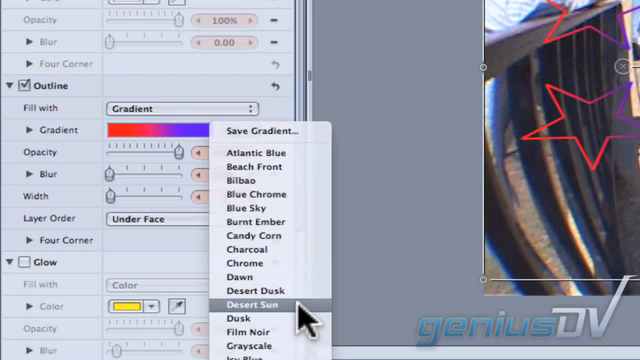
pyautogui.click(260, 301)
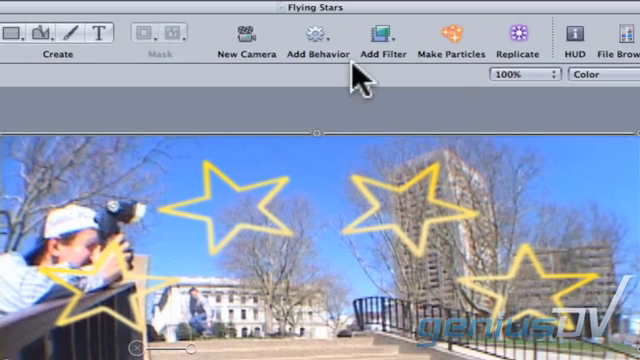
# Step: Apply the Glow > Light Rays filter to the outlined stars
pyautogui.click(382, 34)
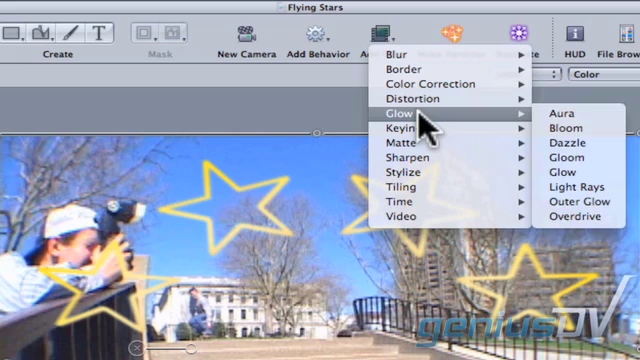
pyautogui.moveTo(567, 210)
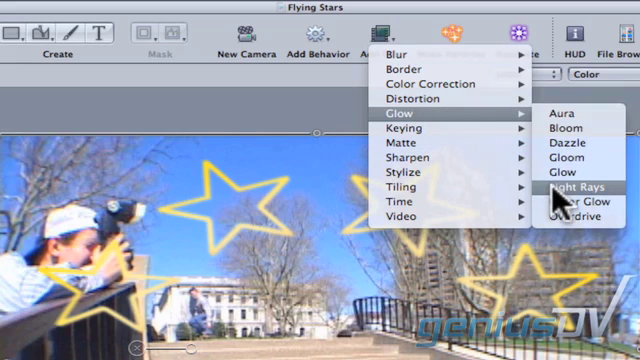
pyautogui.click(570, 187)
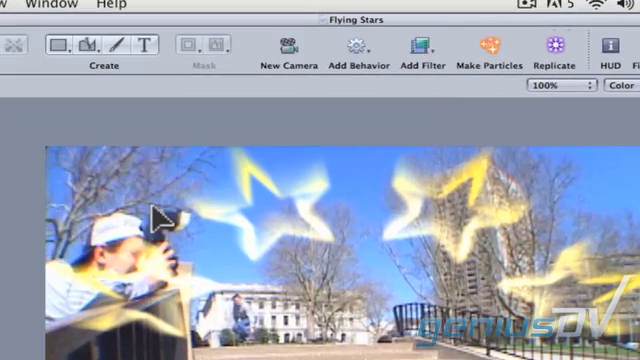
pyautogui.click(355, 48)
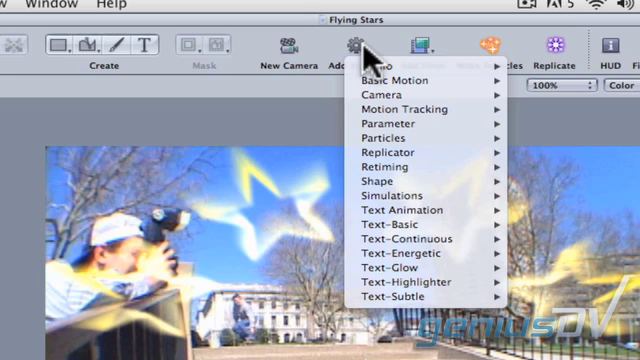